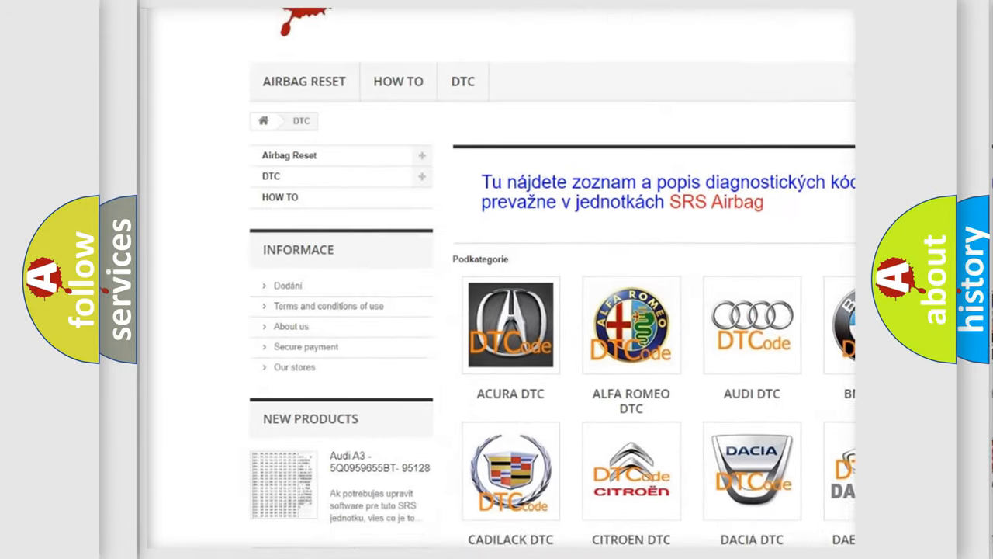
scroll("down", 3)
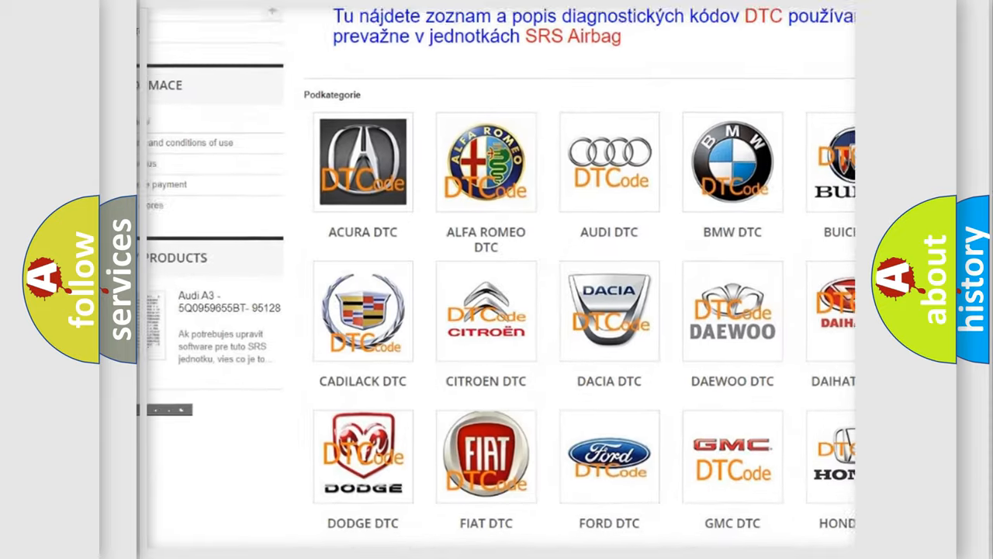
scroll("down", 3)
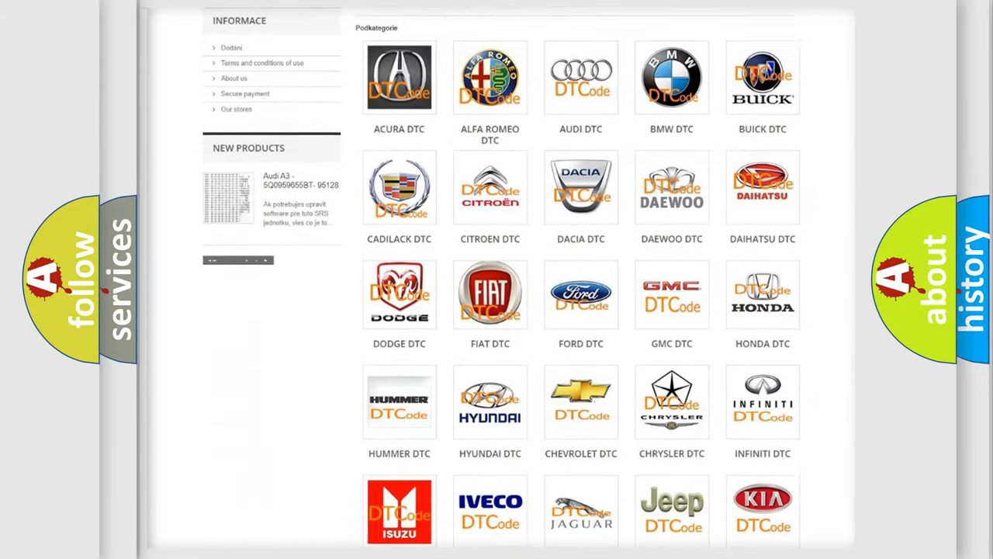
scroll("down", 3)
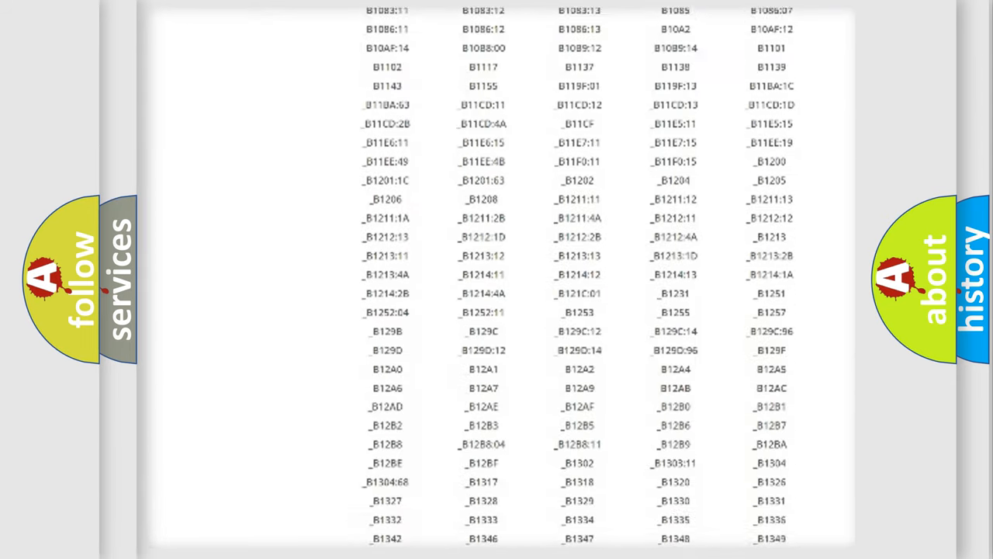
scroll("down", 3)
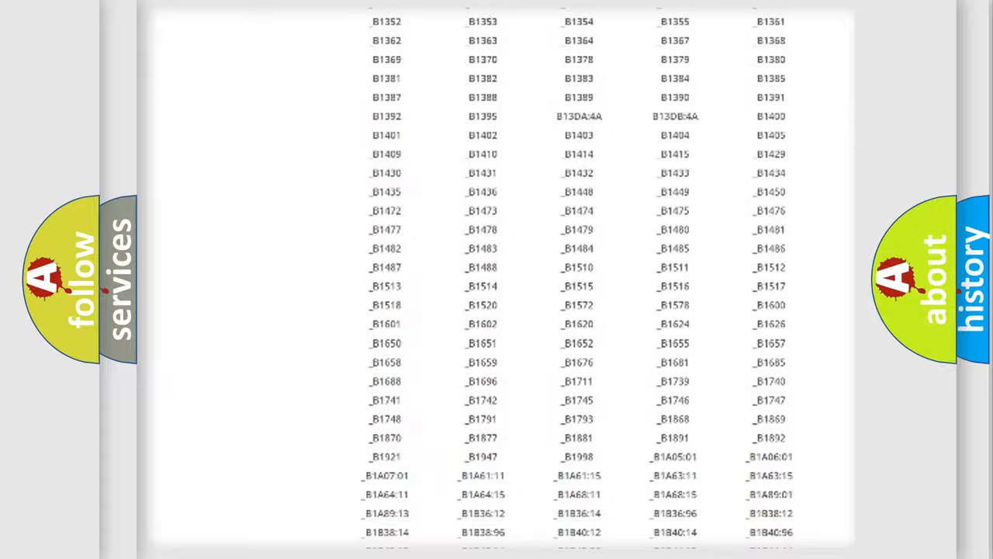